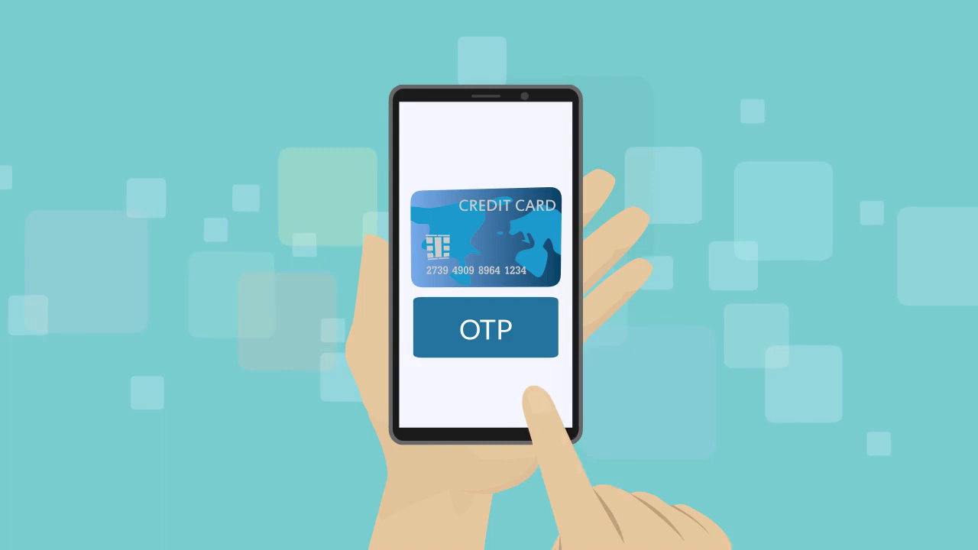
# - Fill the Mailazy sign-up form with a full name, email address and password
pyautogui.click(484, 328)
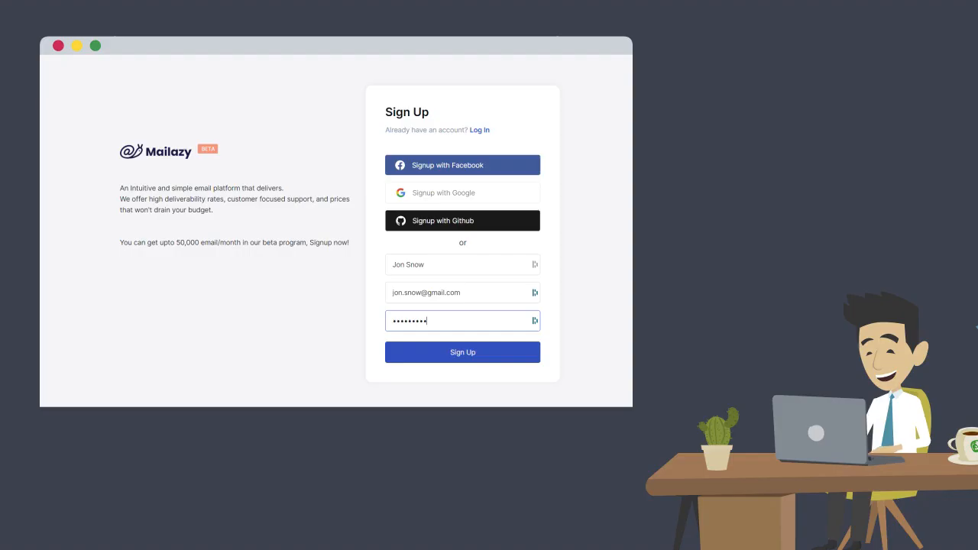
# - Submit sign-up, confirm sender verification in Settings, then view Dashboard quota, bounces and chart
pyautogui.click(462, 352)
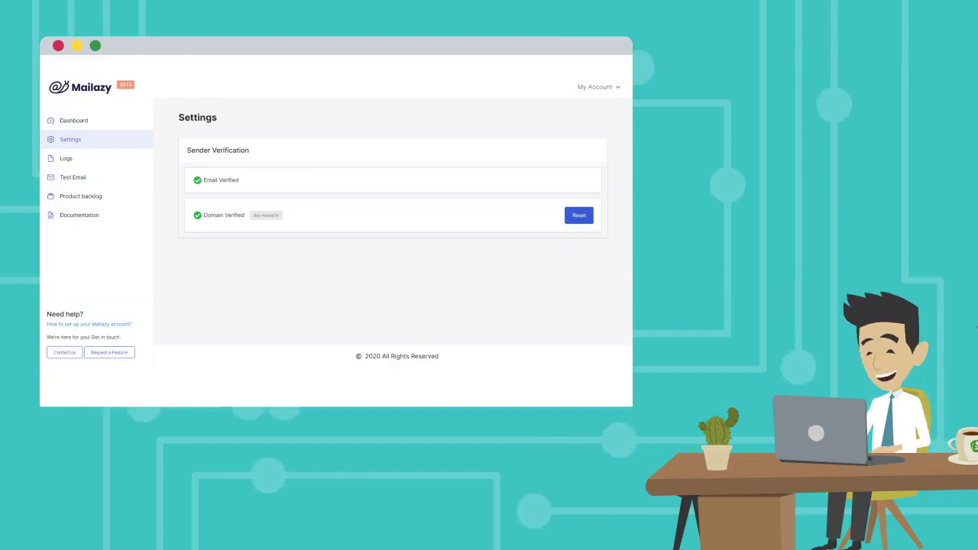
pyautogui.click(74, 120)
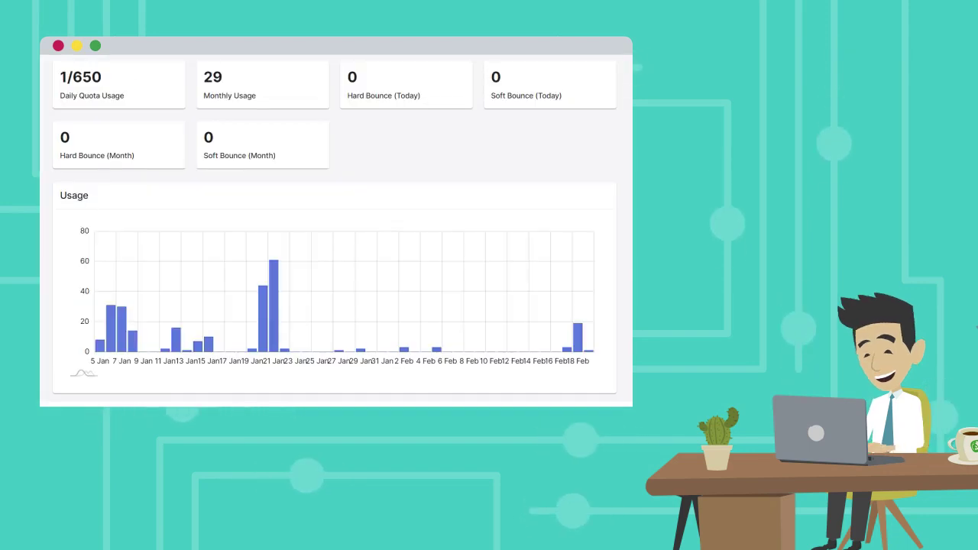